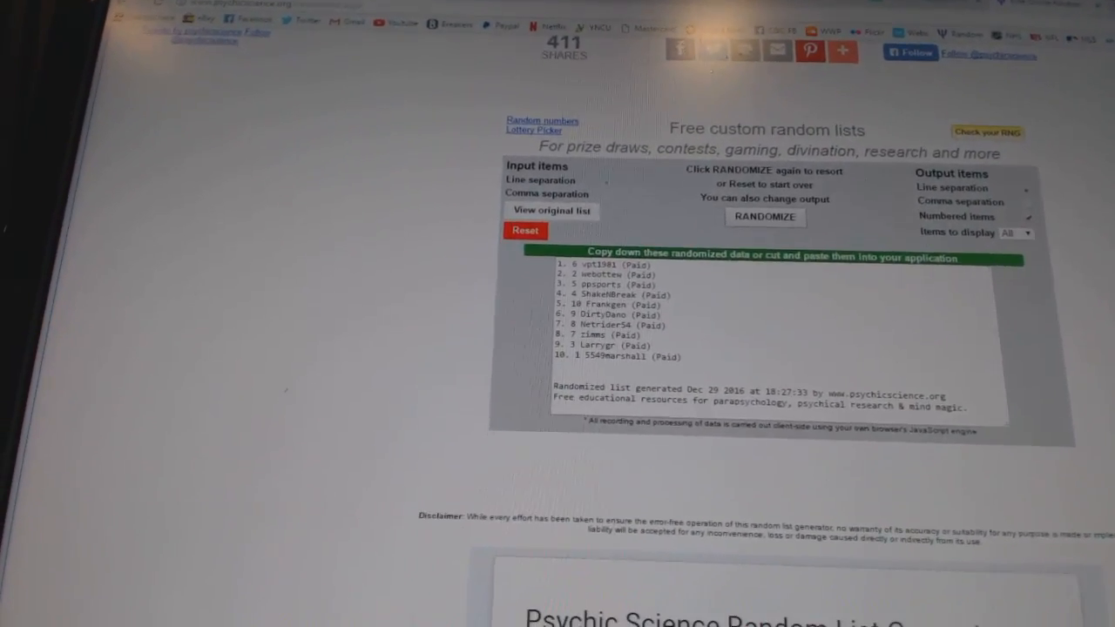
- Reshuffle the ten participant names twice, then right-click the list area
{"action": "left_click", "coordinate": [765, 216]}
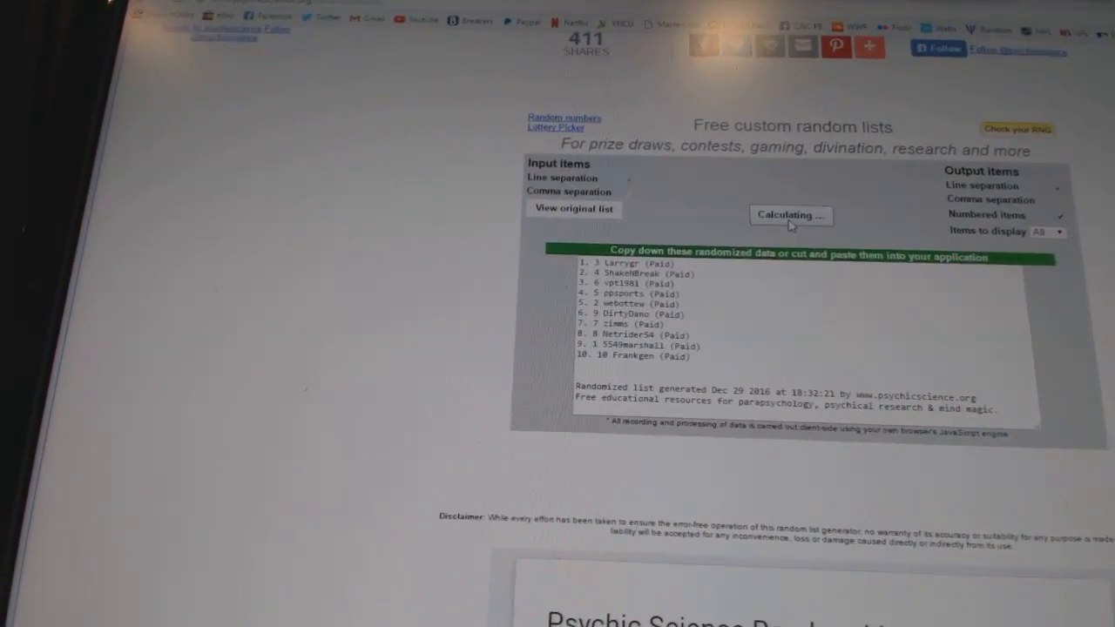
{"action": "left_click", "coordinate": [790, 215]}
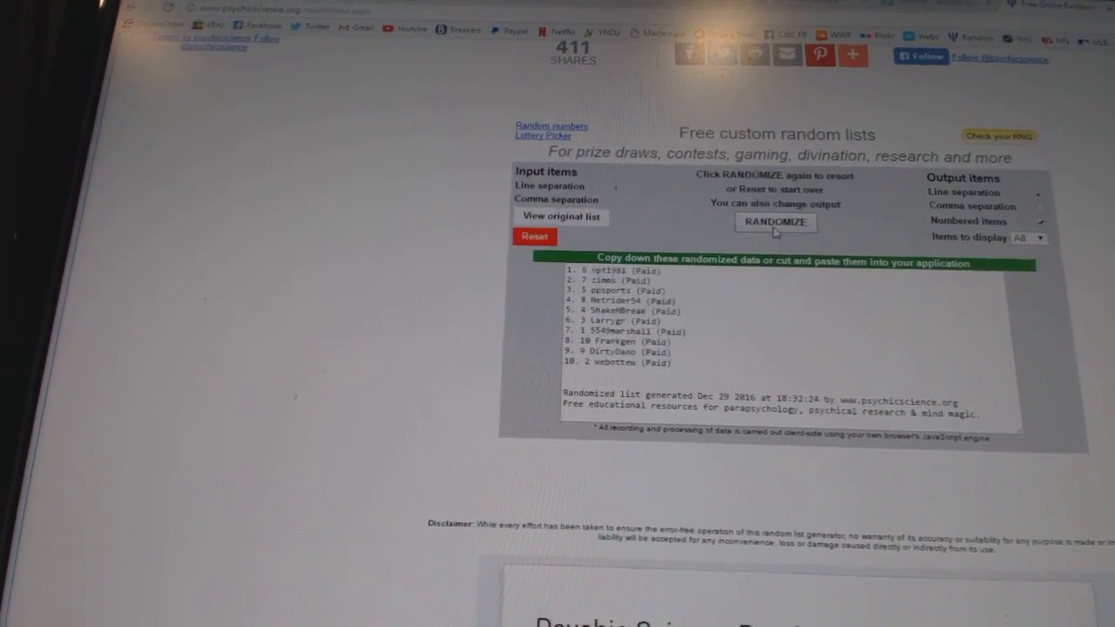
{"action": "right_click", "coordinate": [636, 313]}
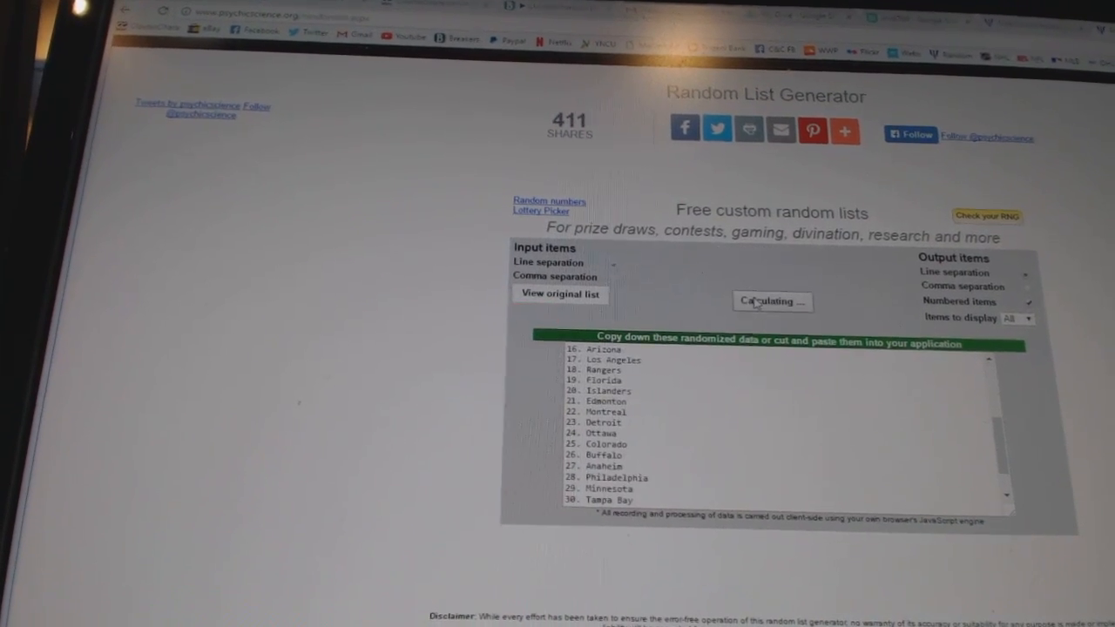
- Select the randomized team list starting with New Jersey, Washington and Rangers
{"action": "left_click", "coordinate": [772, 302]}
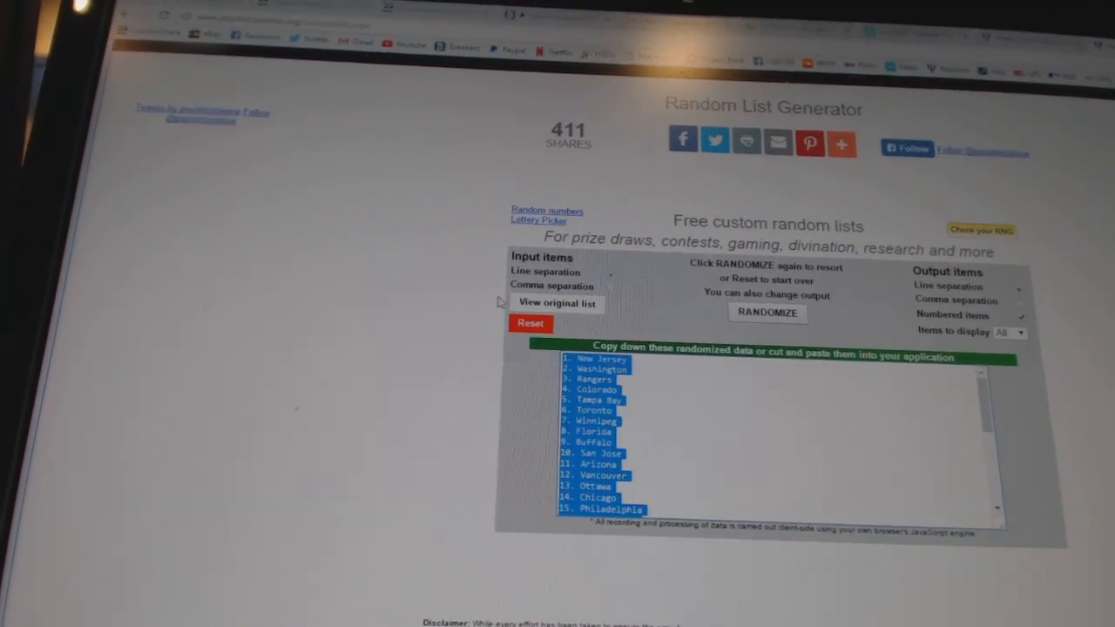